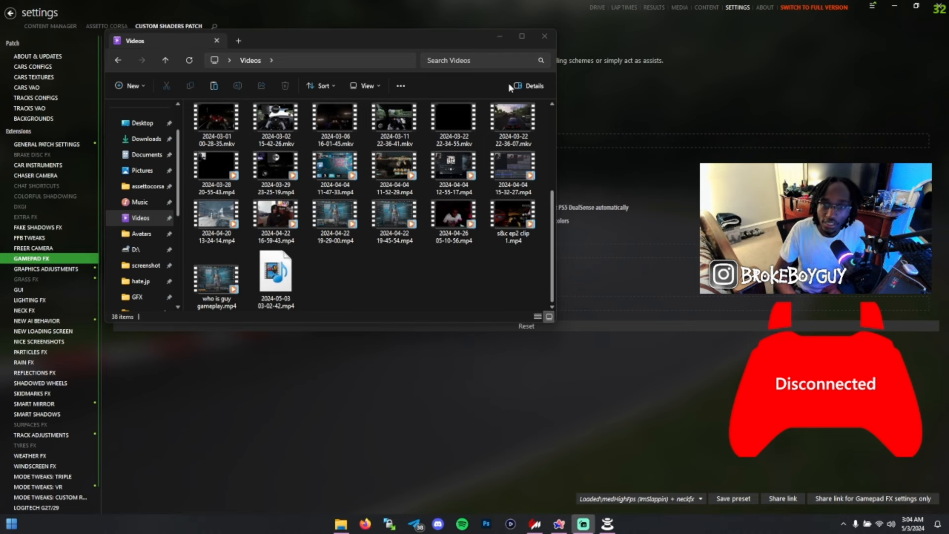
Switch from the Videos Explorer window to the Xbox Accessories app
left_click(543, 37)
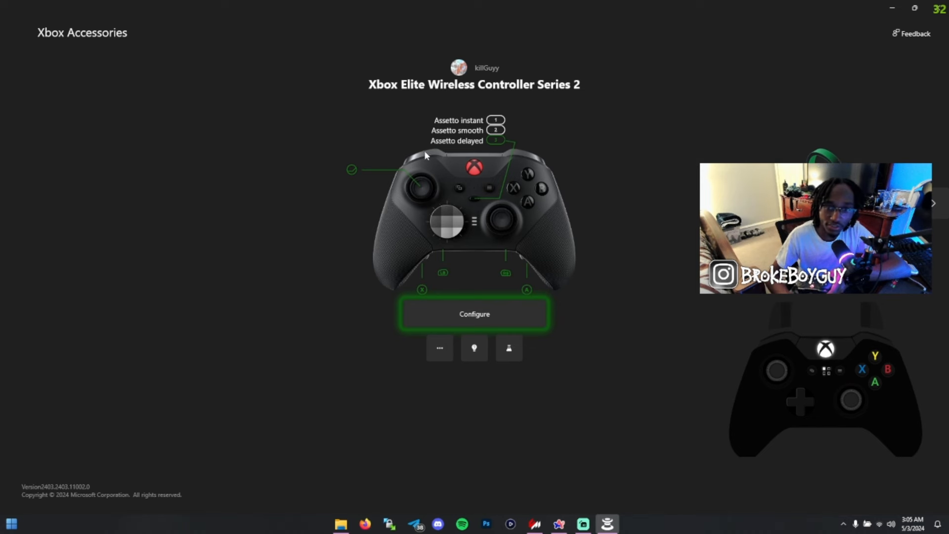
Begin editing the Assetto instant profile and review its left stick settings
left_click(474, 313)
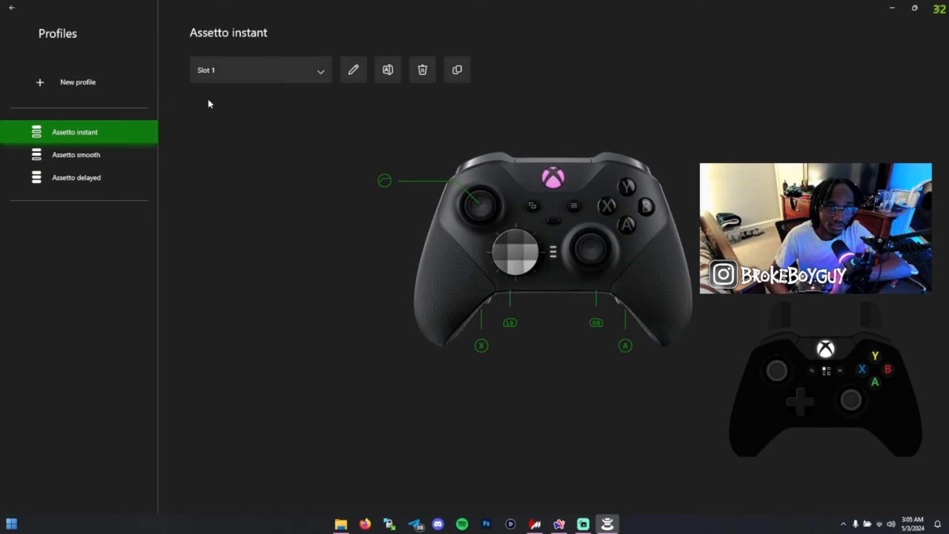
mouse_move(353, 70)
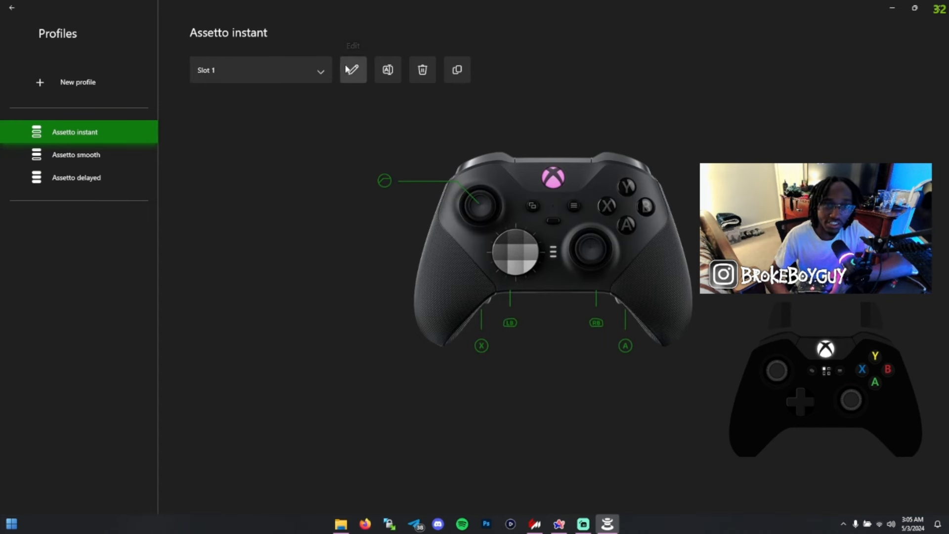
left_click(352, 70)
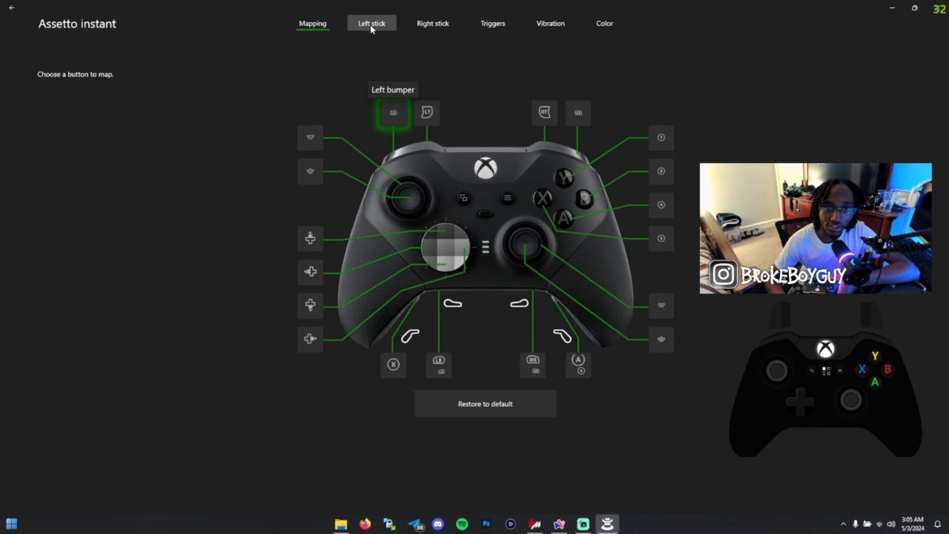
left_click(370, 22)
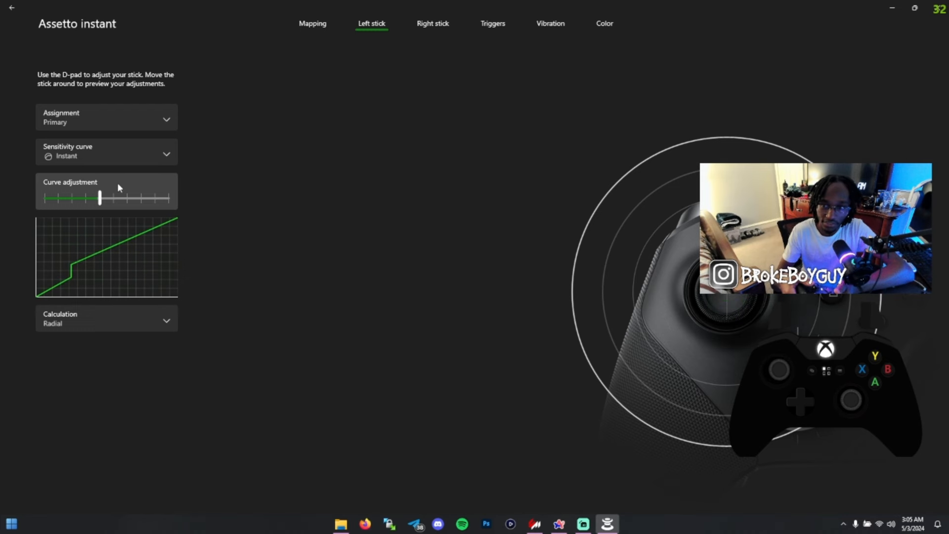
Set the right stick's sensitivity curve to Instant, then review the triggers and left stick
left_click(431, 23)
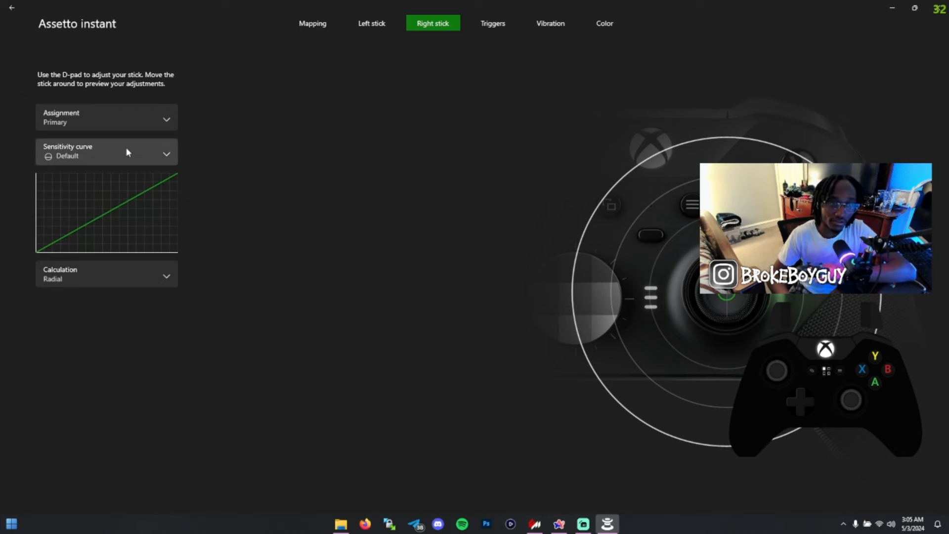
left_click(105, 151)
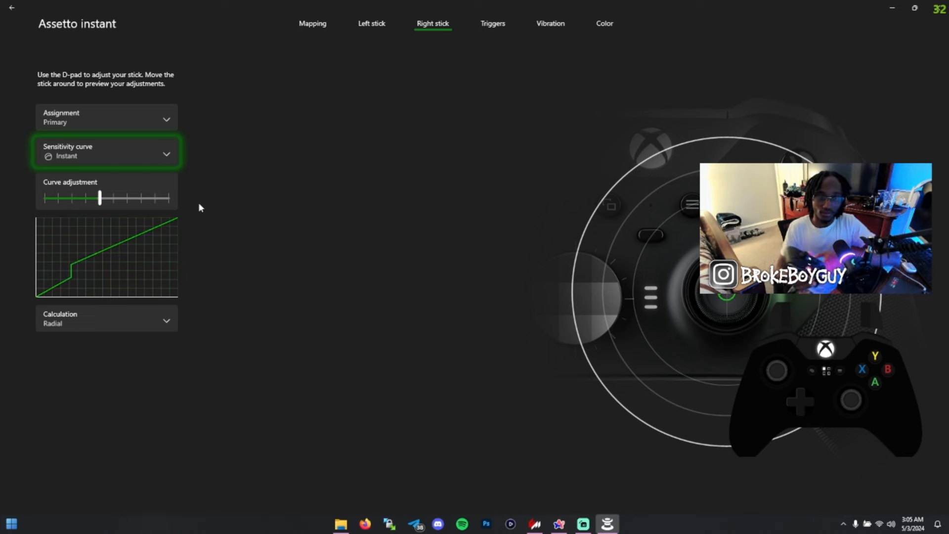
left_click(432, 23)
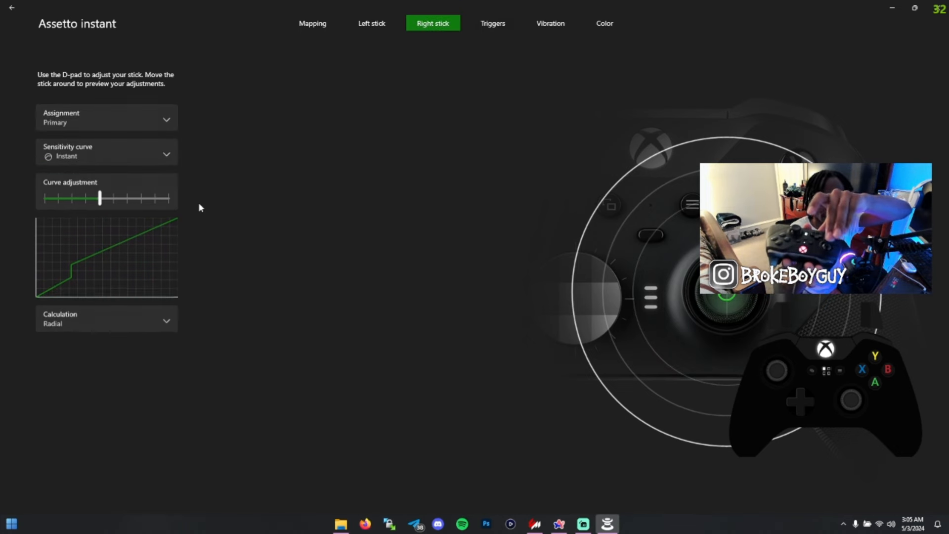
left_click(492, 22)
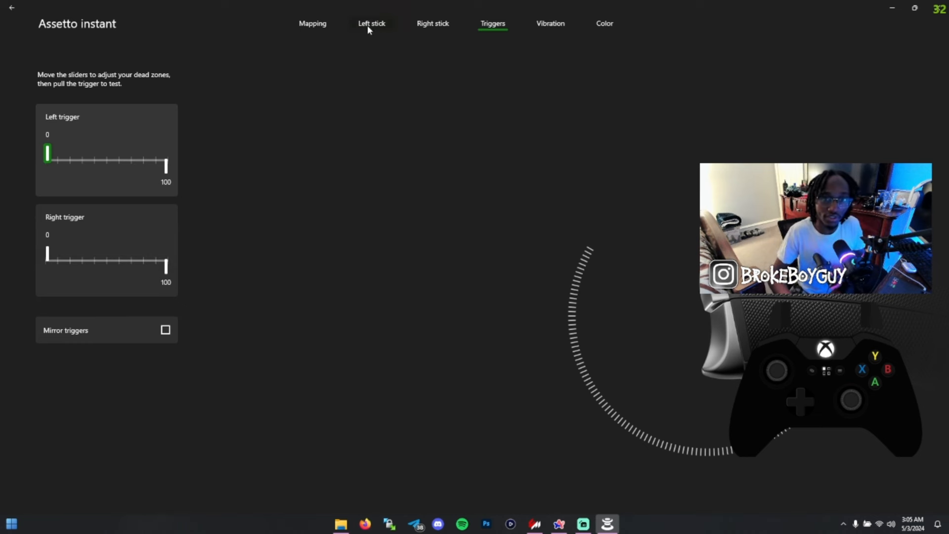
left_click(371, 22)
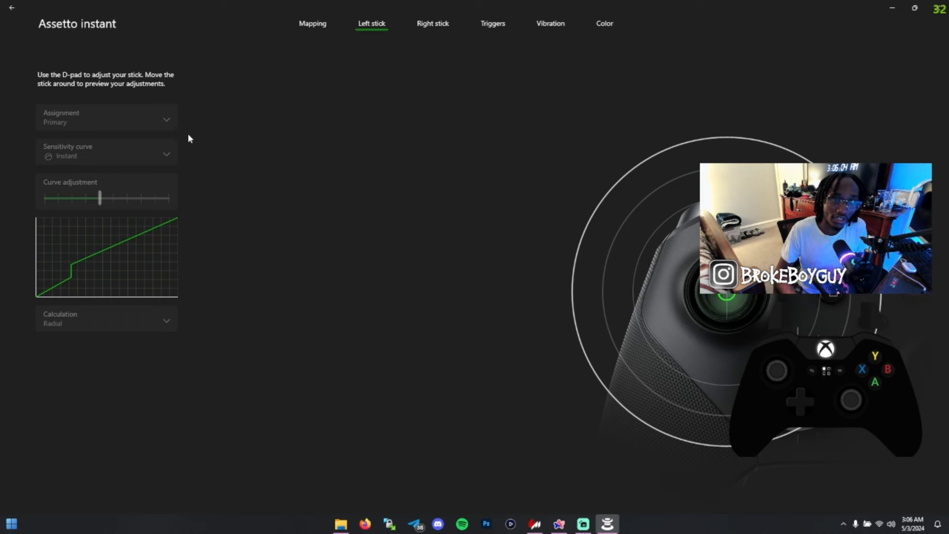
Edit the Assetto smooth profile and check its left and right stick curves
left_click(11, 7)
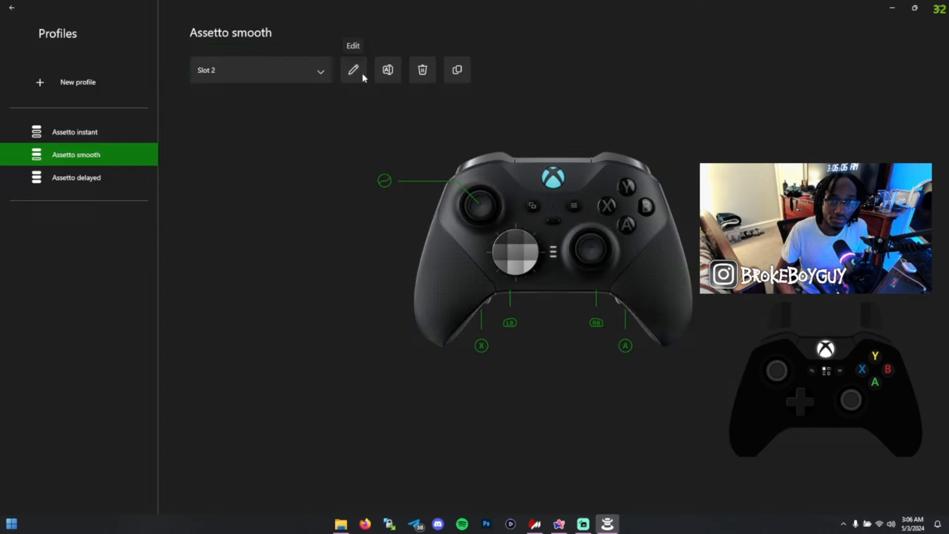
left_click(353, 70)
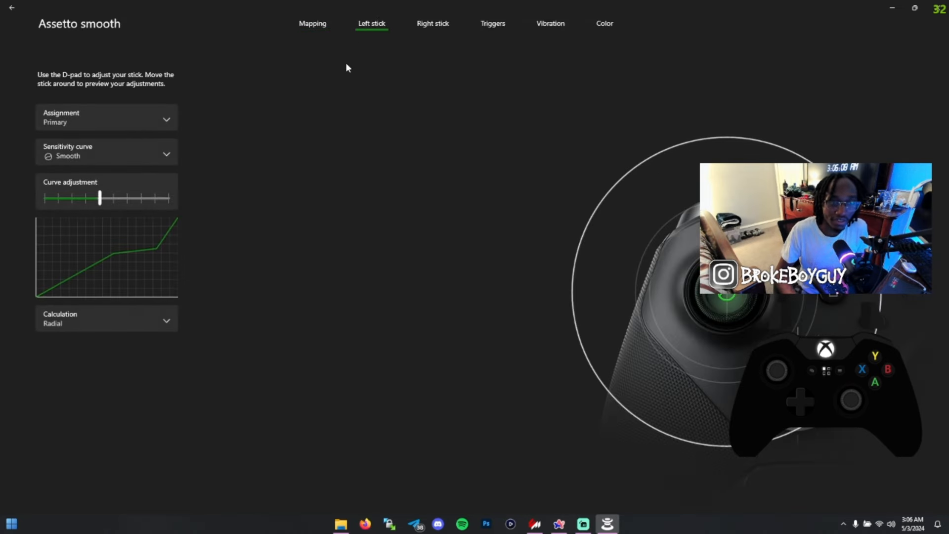
mouse_move(279, 142)
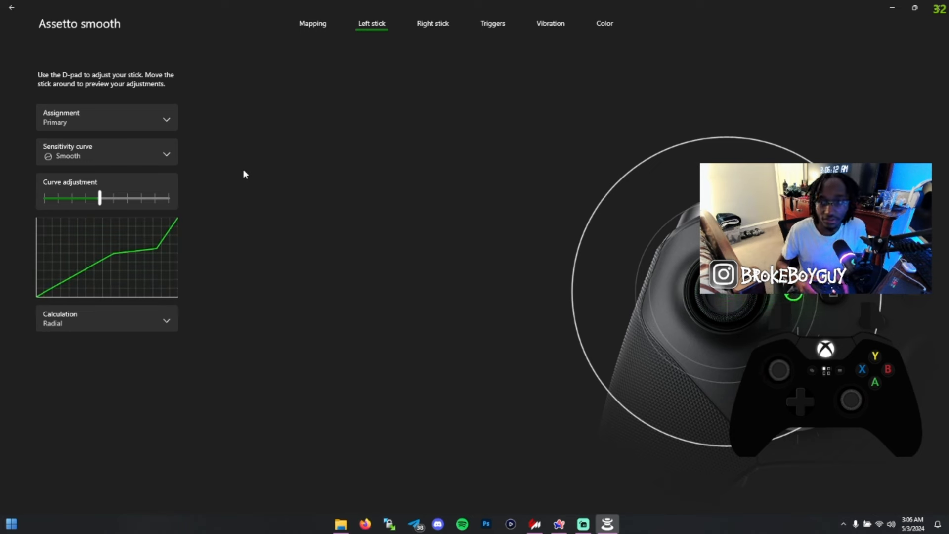
left_click(432, 23)
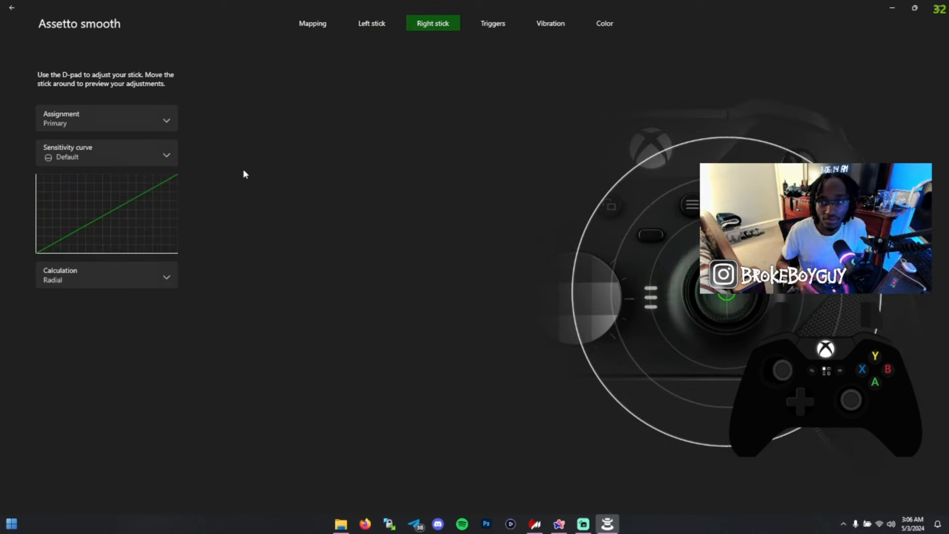
left_click(370, 22)
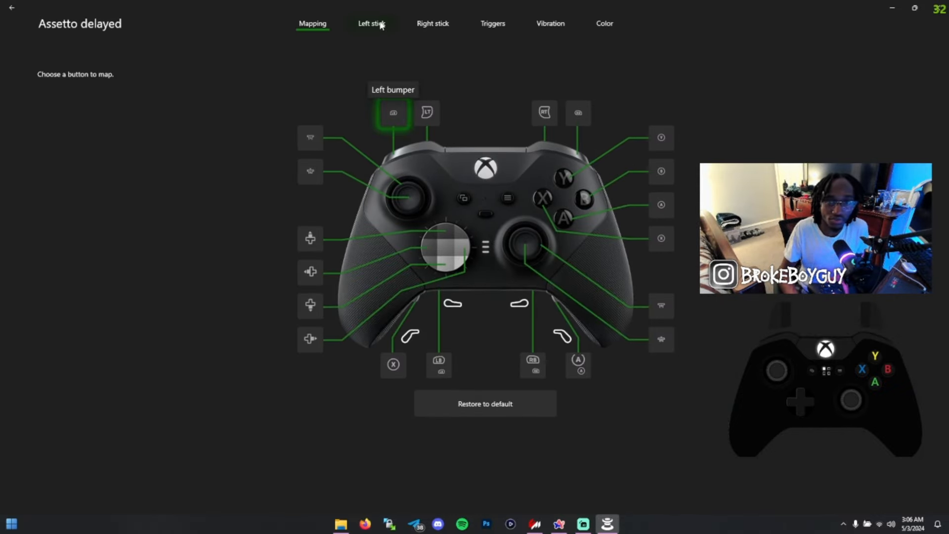
Confirm Assetto delayed's left stick uses the Delayed curve and return to its button mapping
left_click(370, 22)
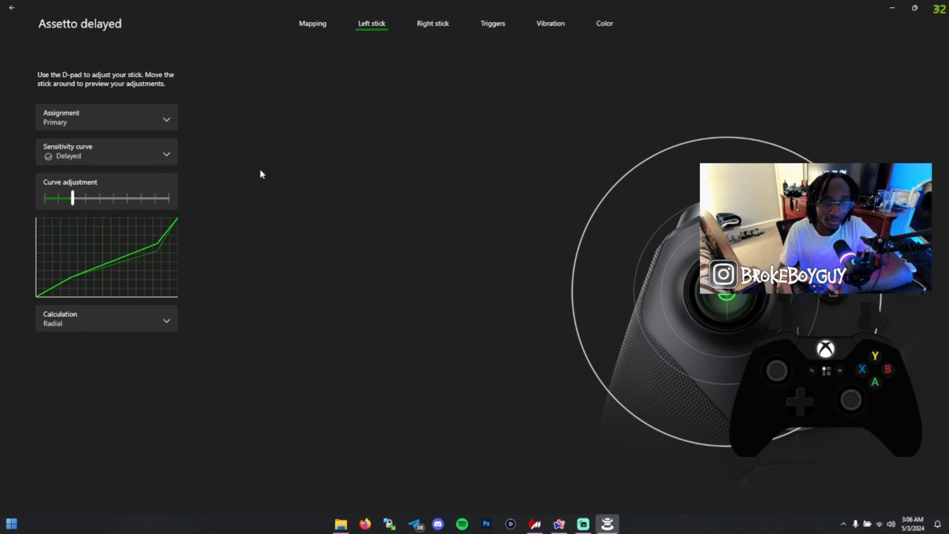
mouse_move(211, 193)
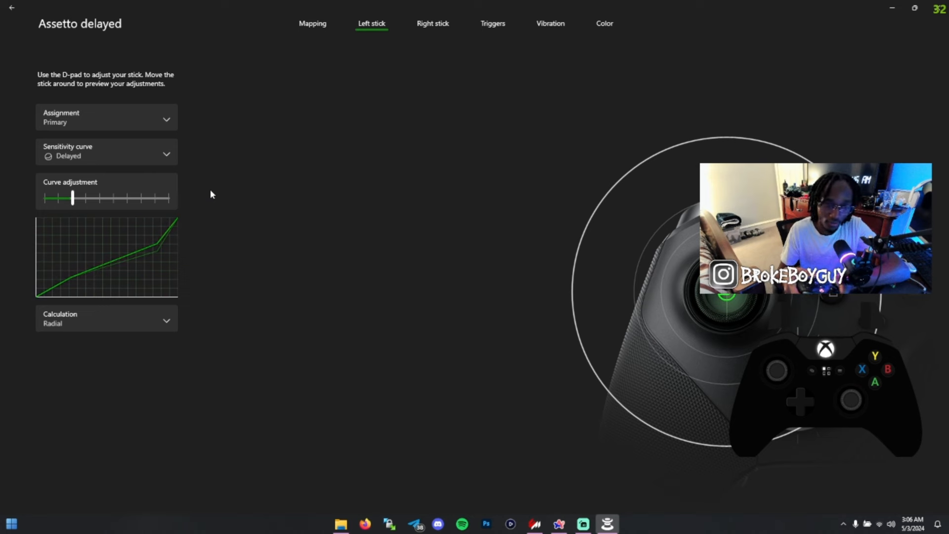
mouse_move(160, 253)
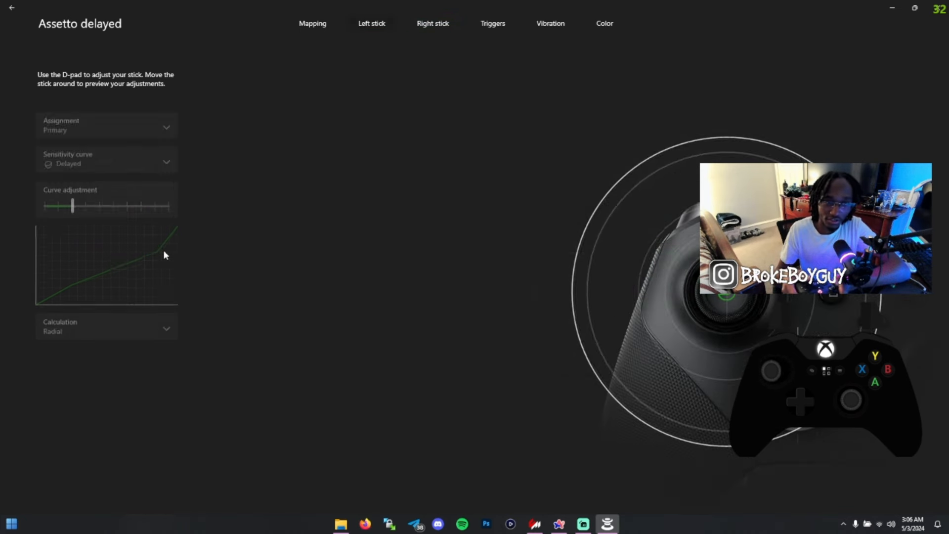
left_click(313, 23)
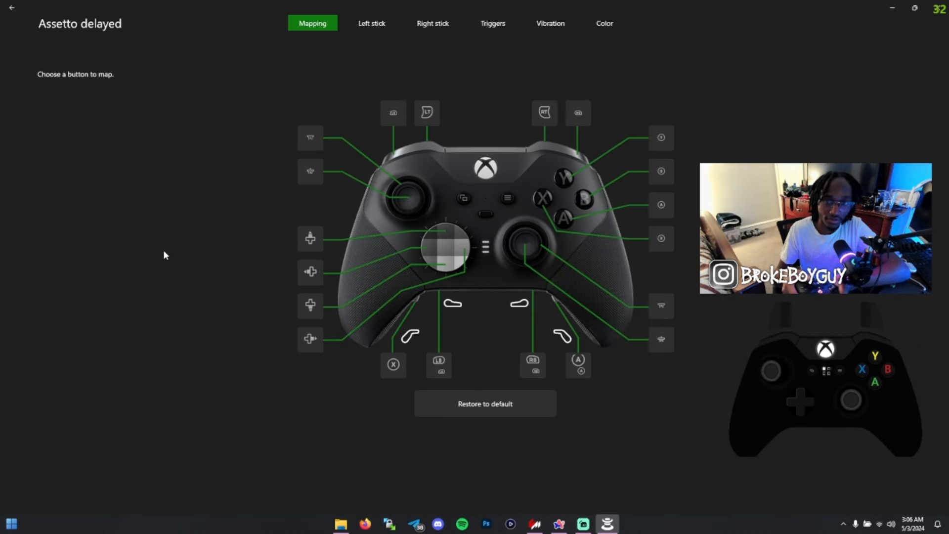
left_click(371, 23)
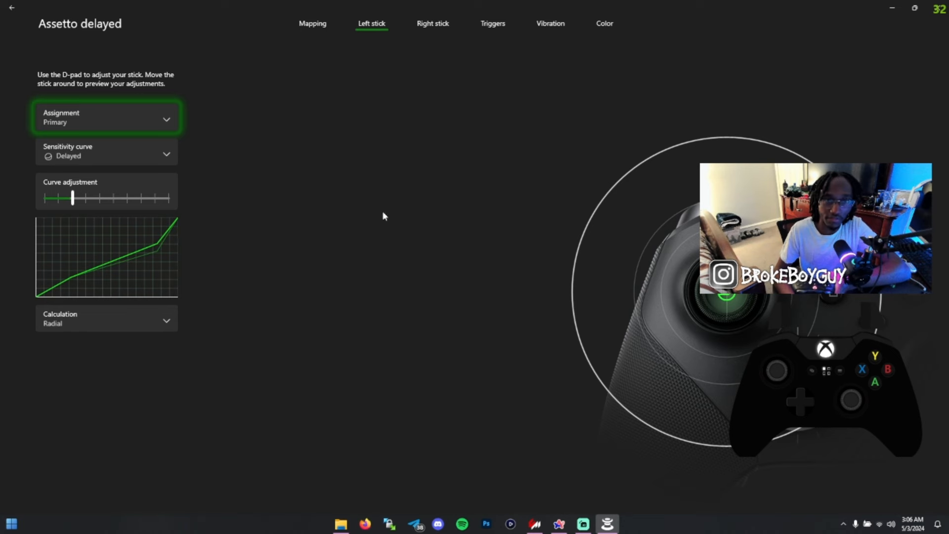
mouse_move(265, 163)
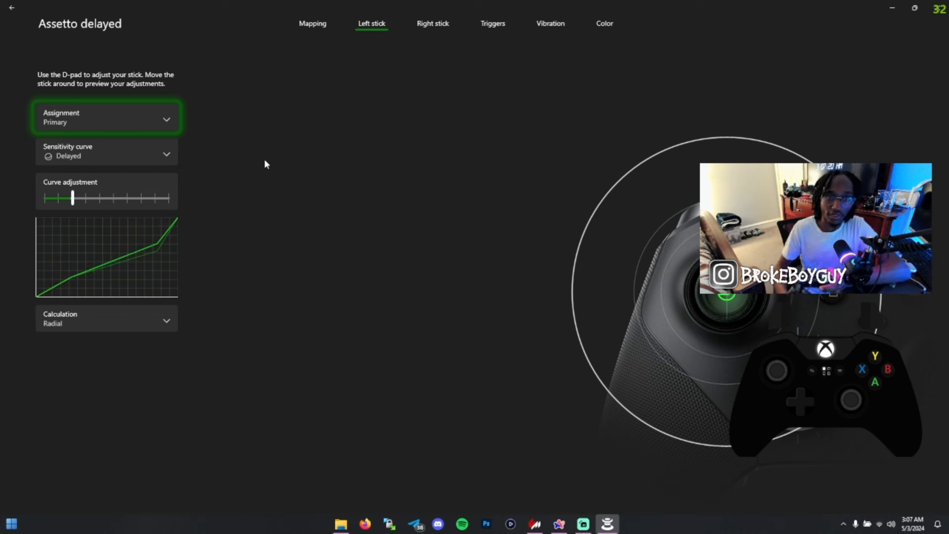
mouse_move(600, 36)
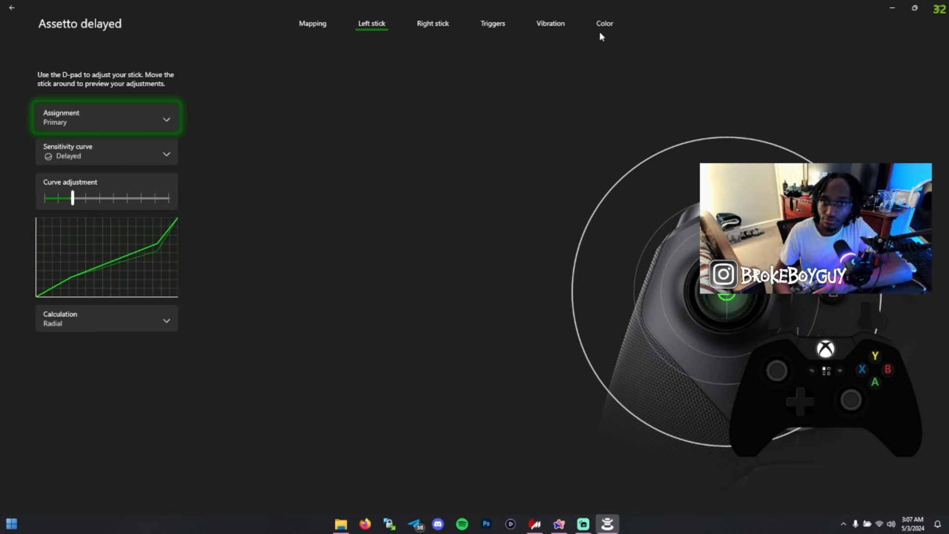
left_click(312, 23)
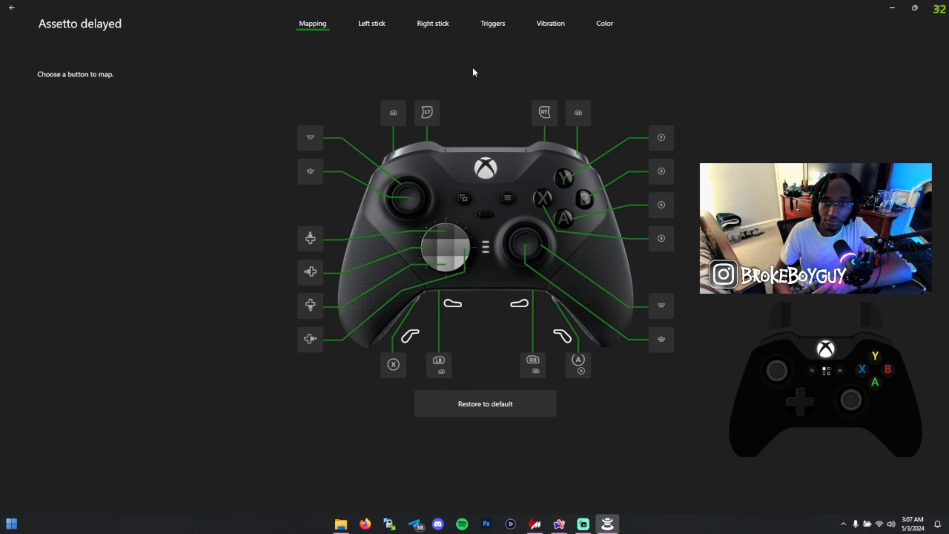
mouse_move(856, 45)
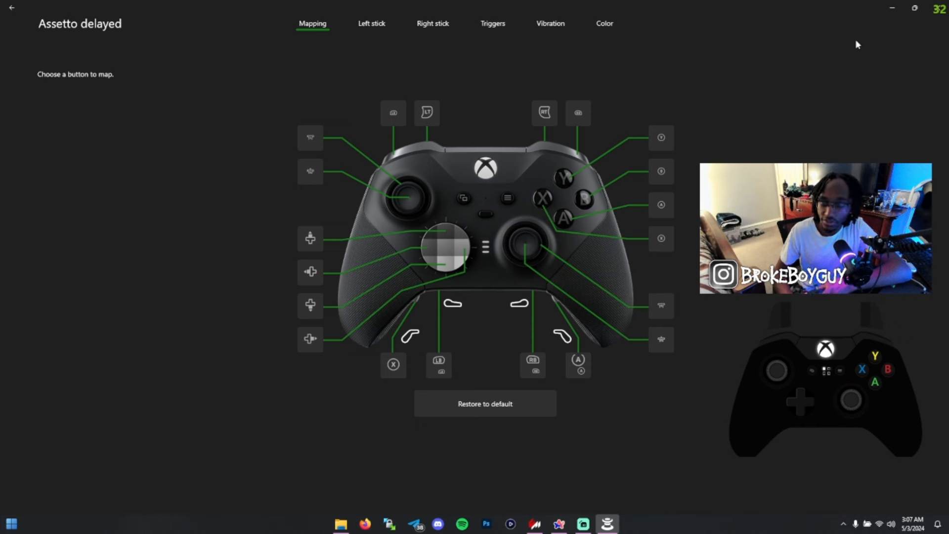
mouse_move(765, 105)
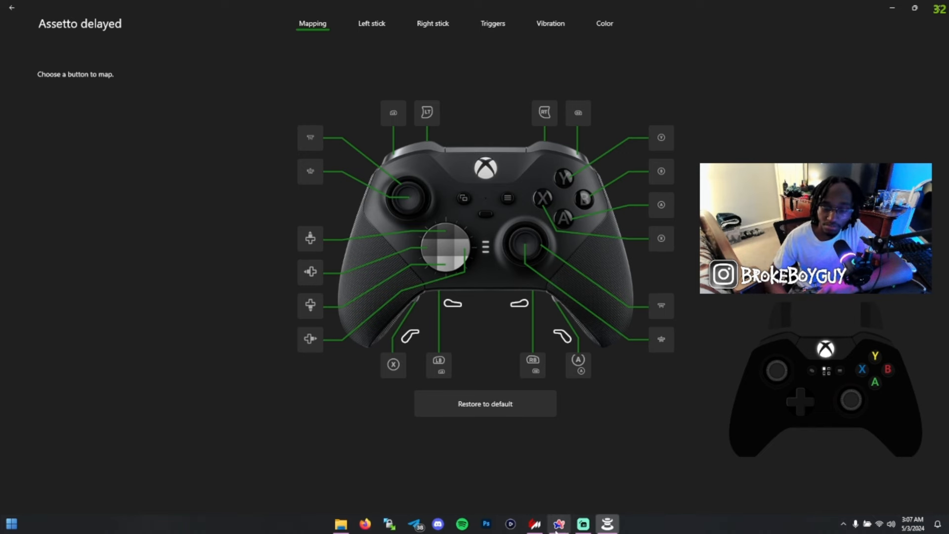
From the PP3 assist video's description, follow the drive.google.com link to the GAMEPAD FX folder
left_click(582, 524)
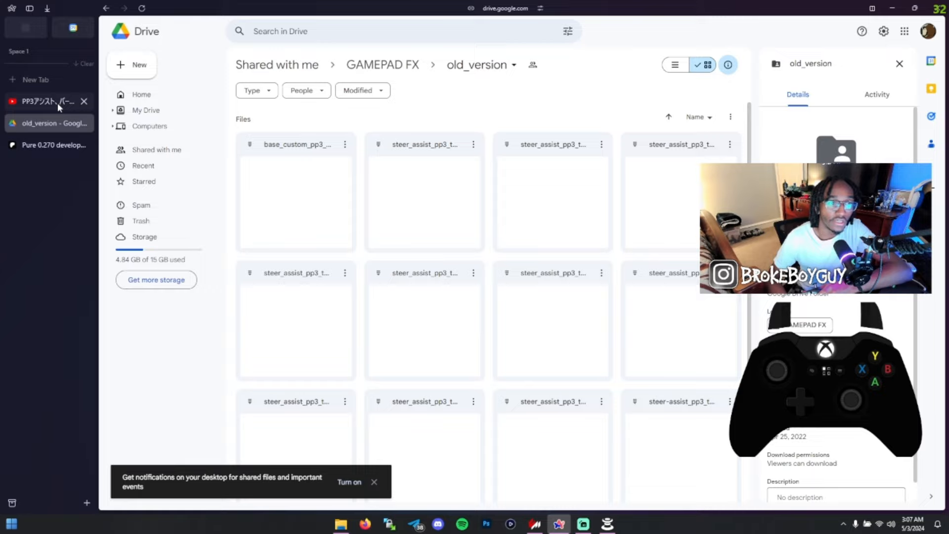
left_click(46, 101)
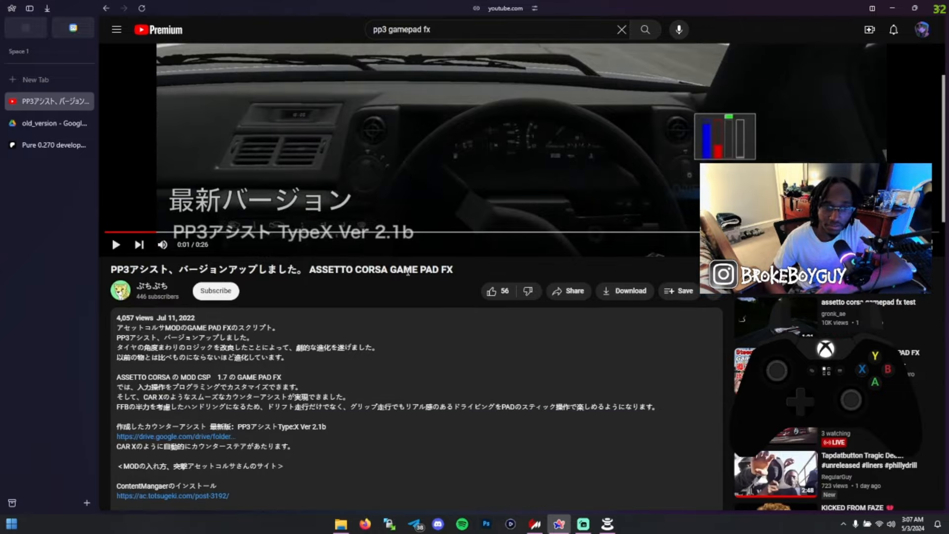
scroll("down", 3)
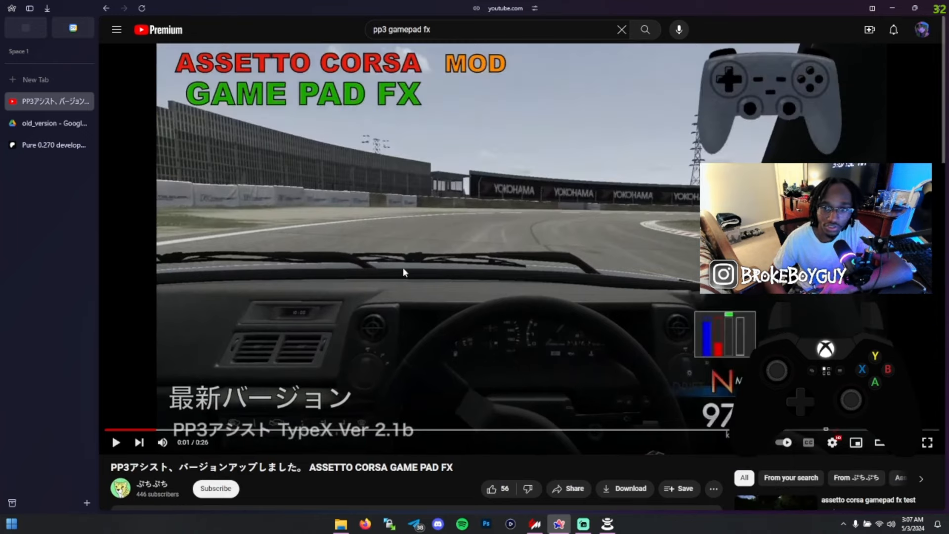
scroll("down", 3)
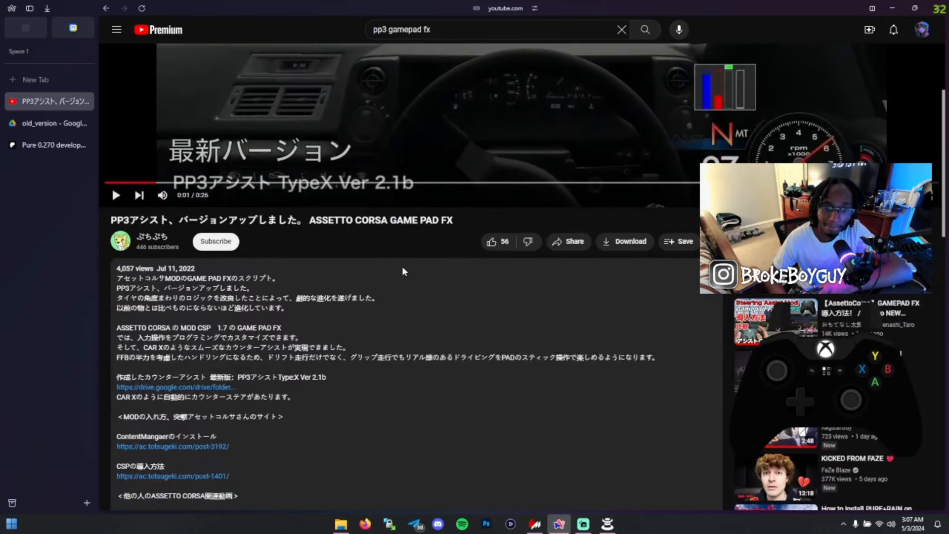
scroll("down", 3)
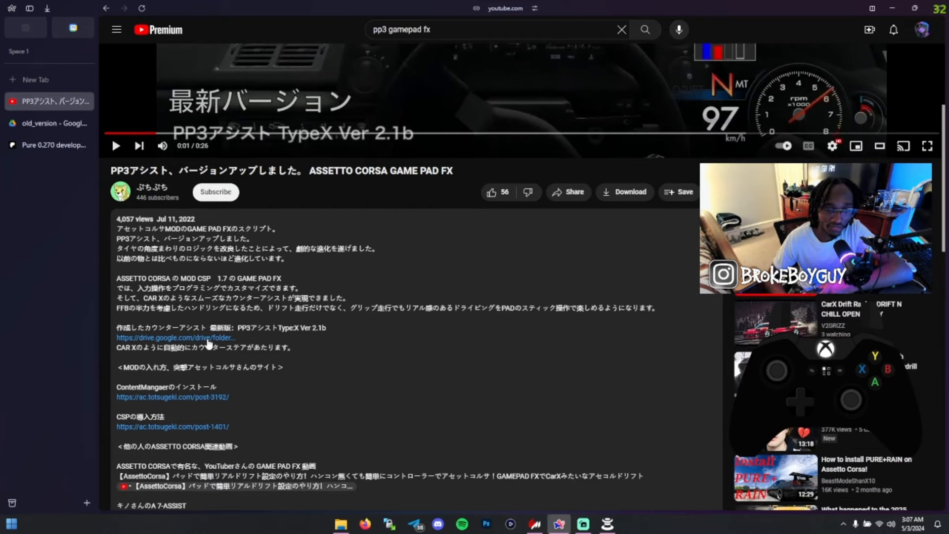
scroll("down", 3)
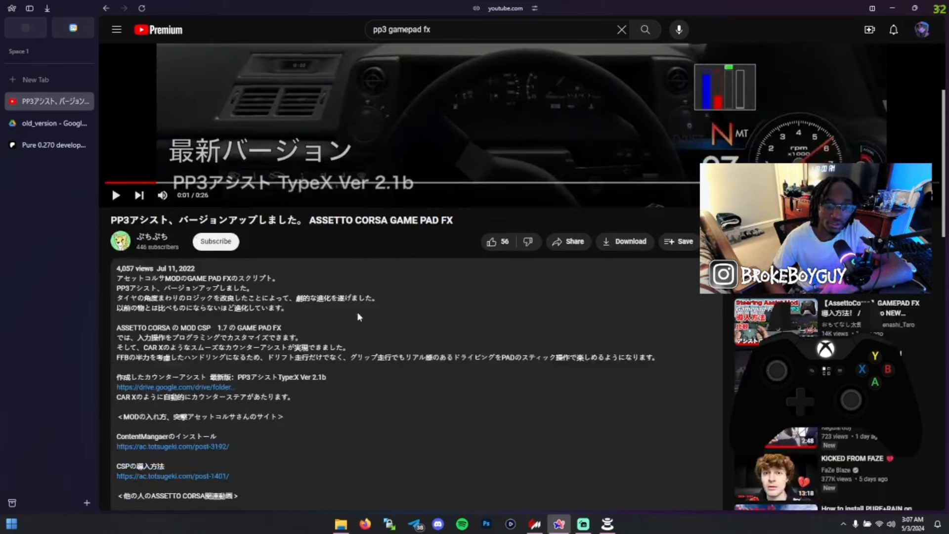
scroll("down", 3)
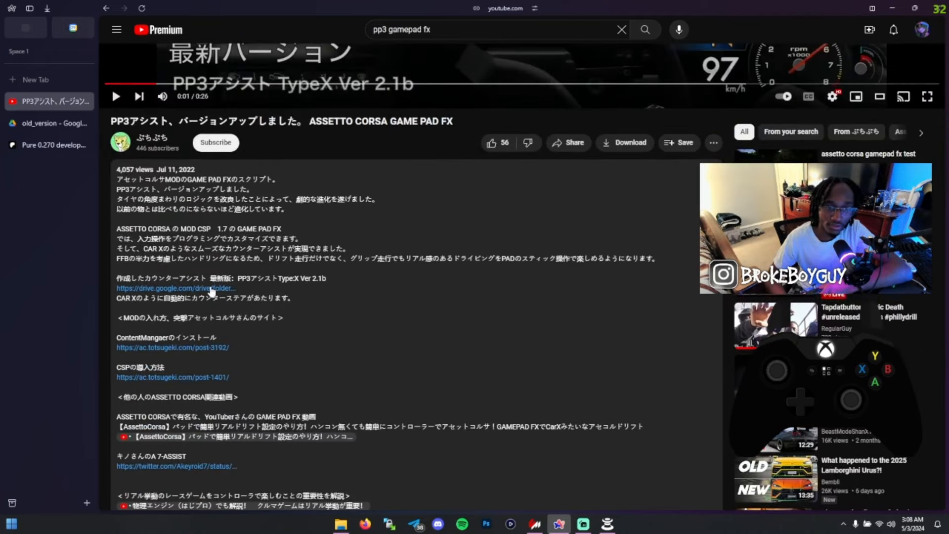
scroll("down", 3)
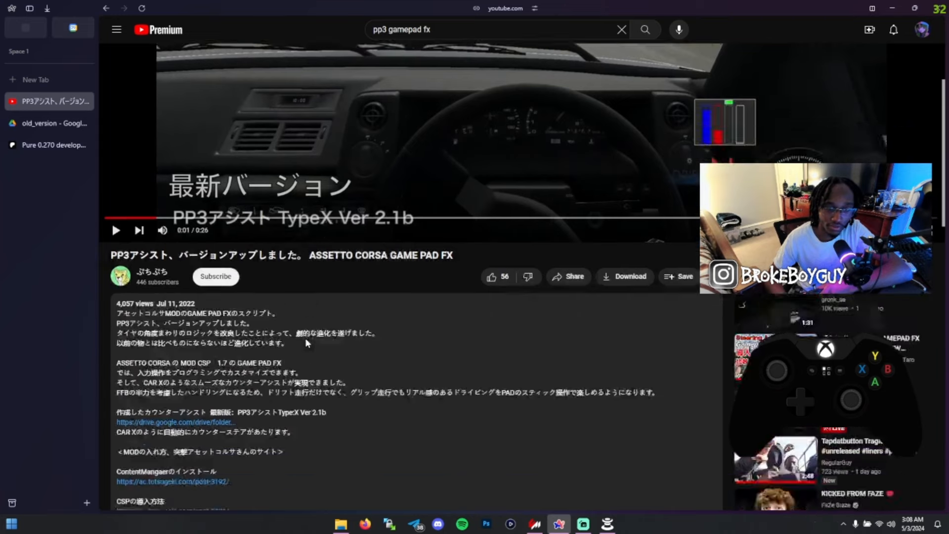
left_click(171, 422)
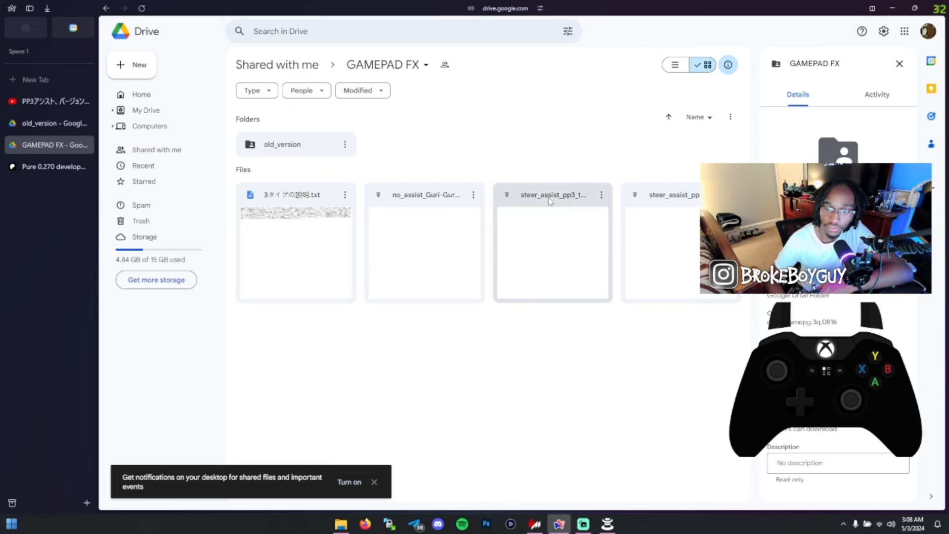
mouse_move(675, 205)
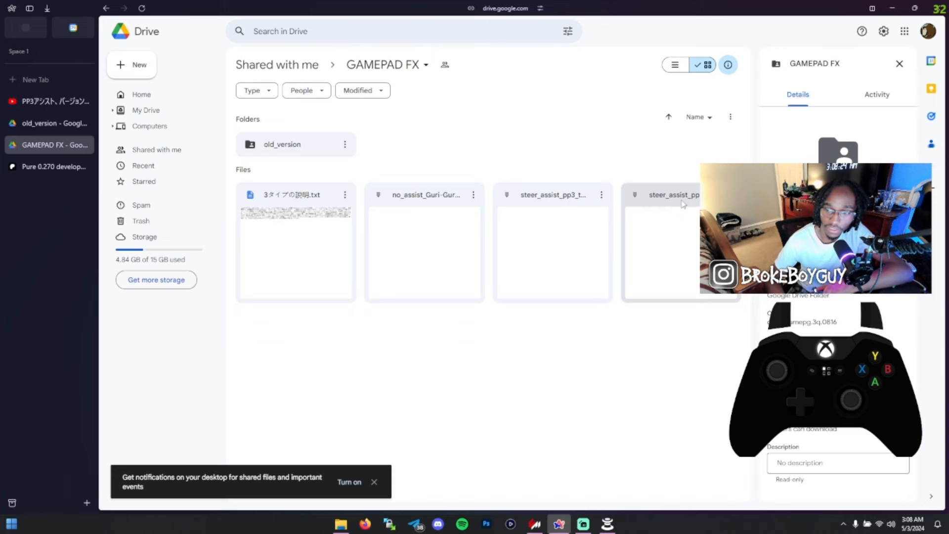
mouse_move(681, 202)
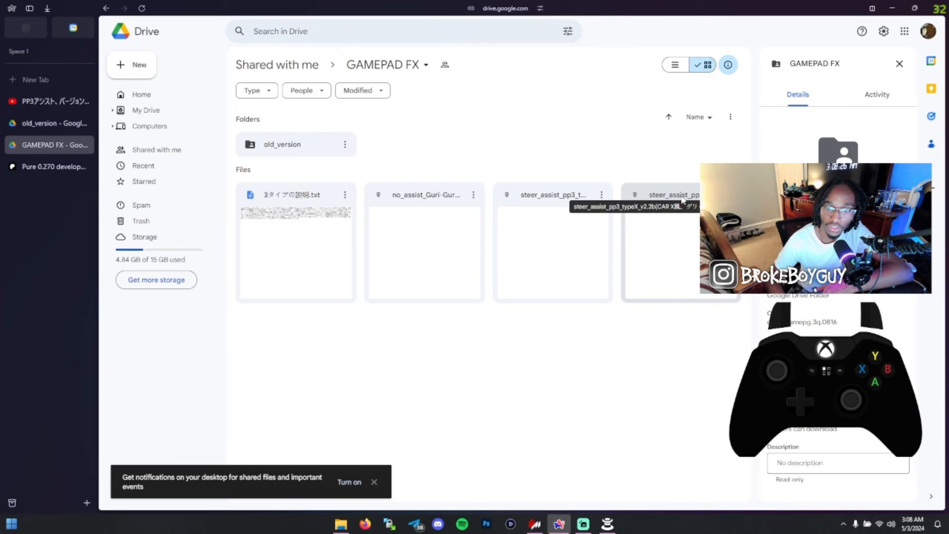
Download the base_custom_pp3_typeN zip from the old_version Drive folder
left_click(296, 144)
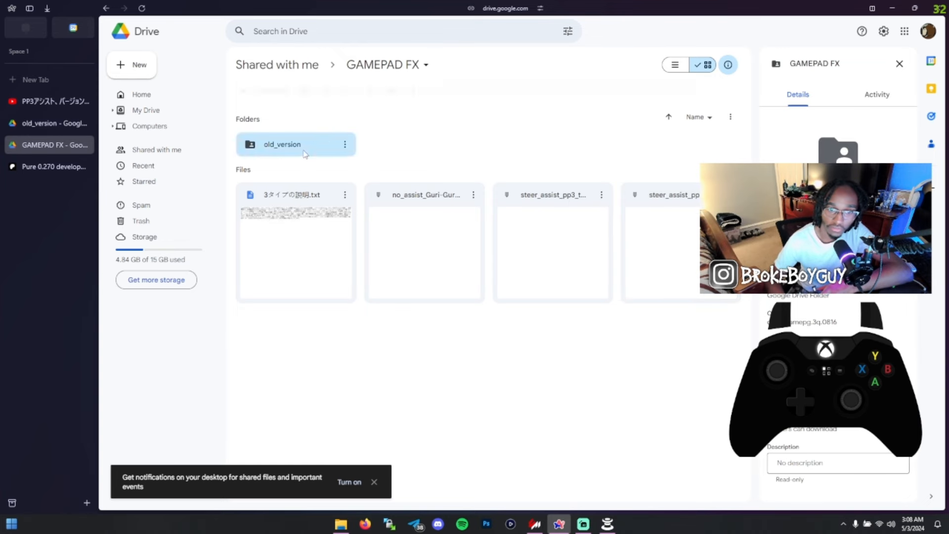
double_click(281, 144)
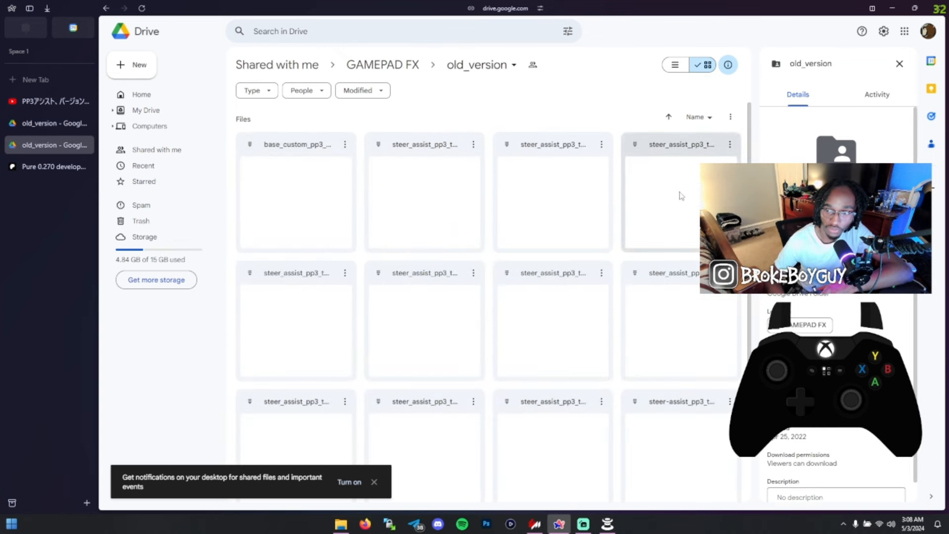
scroll("down", 3)
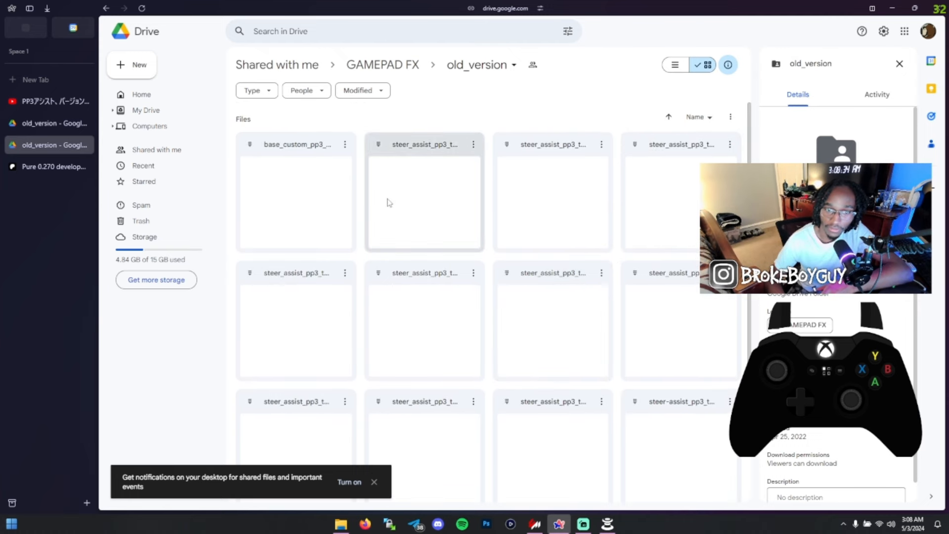
right_click(296, 144)
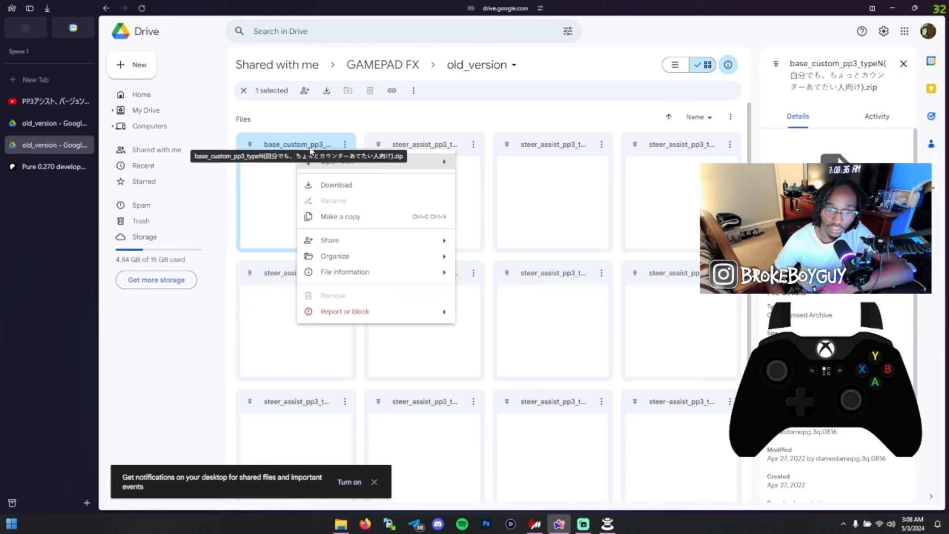
left_click(332, 189)
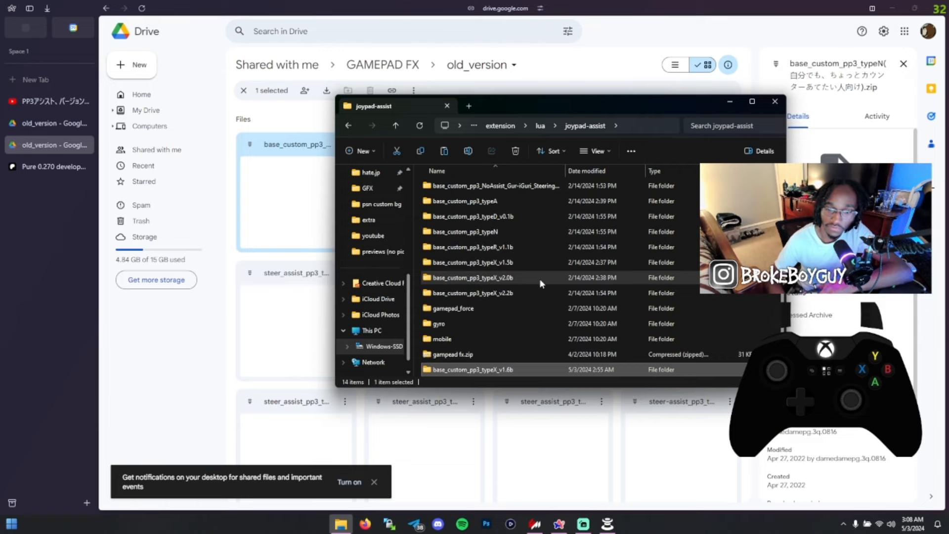
Extract the downloaded typeN zip in Downloads and select the base_custom_pp3_typeN folder
right_click(341, 524)
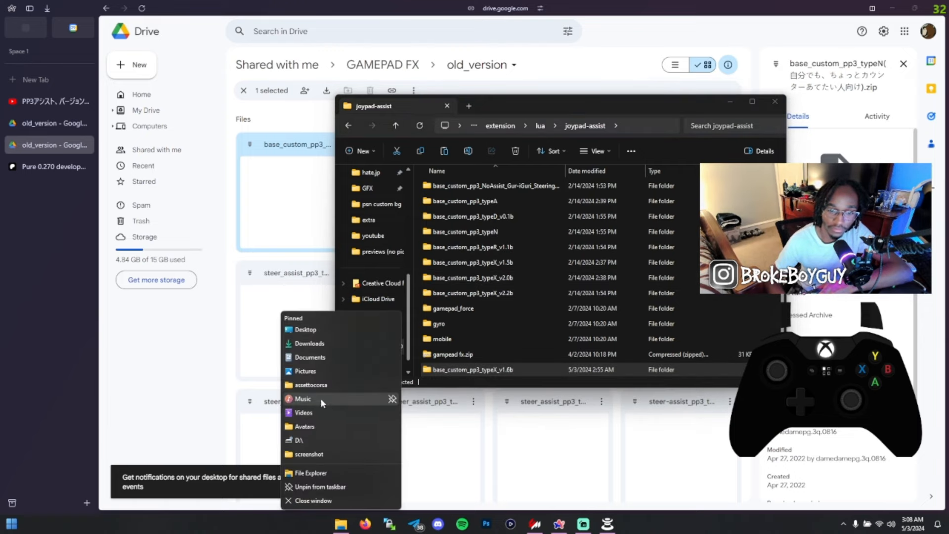
left_click(309, 342)
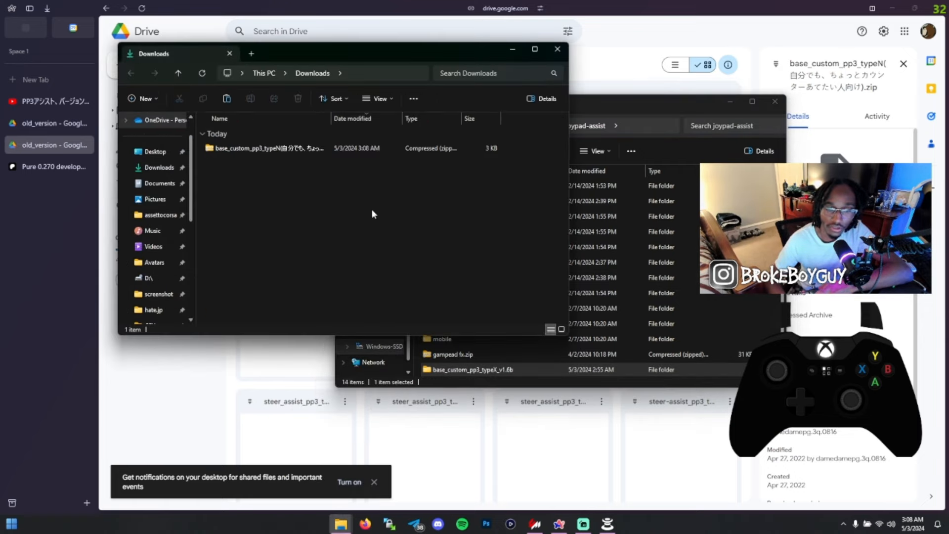
double_click(268, 148)
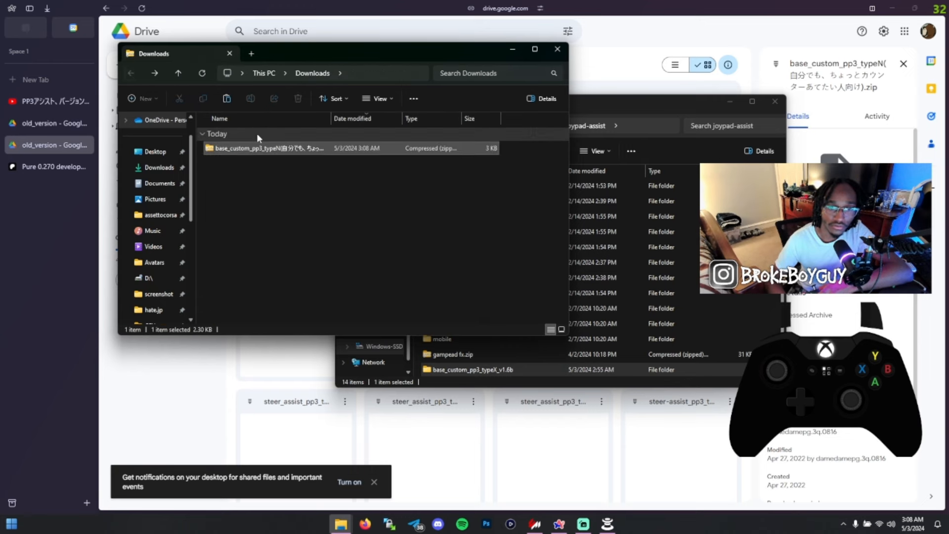
left_click(428, 98)
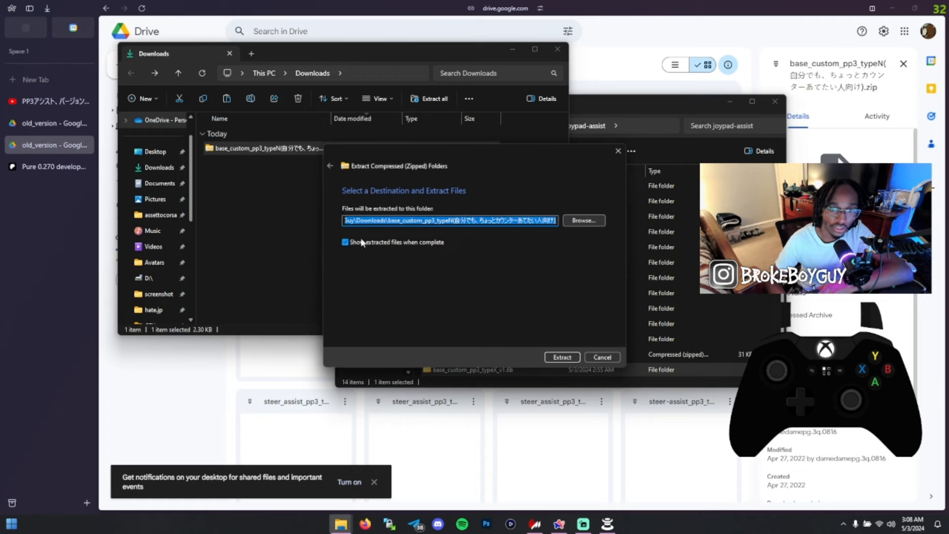
left_click(560, 356)
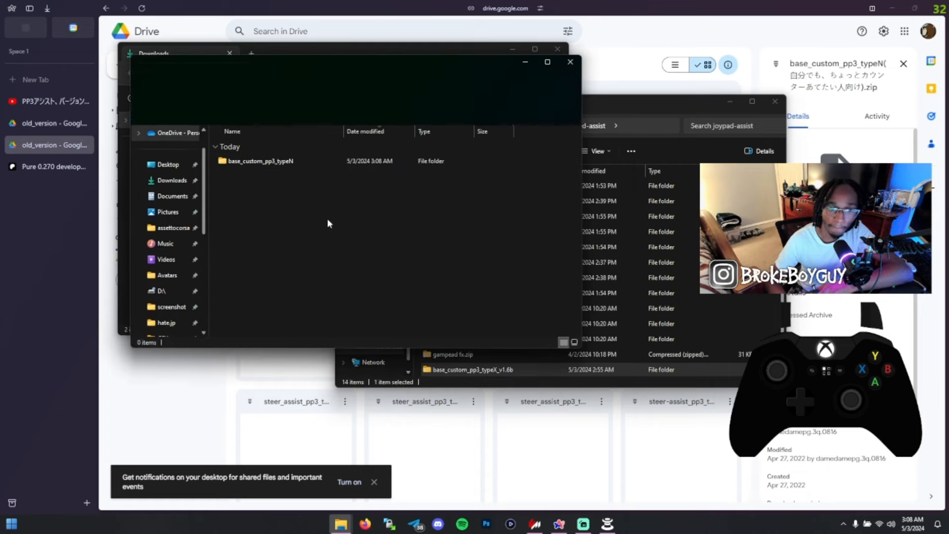
left_click(259, 161)
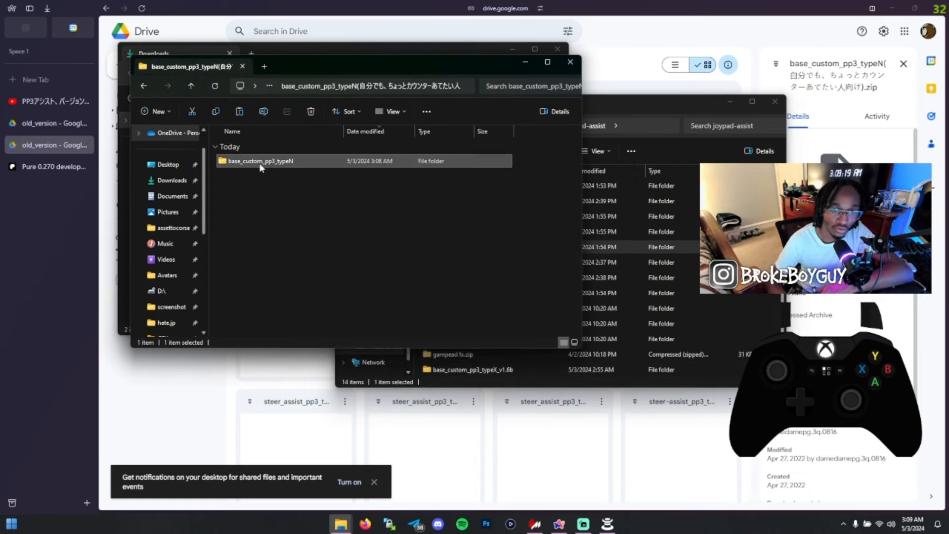
mouse_move(462, 168)
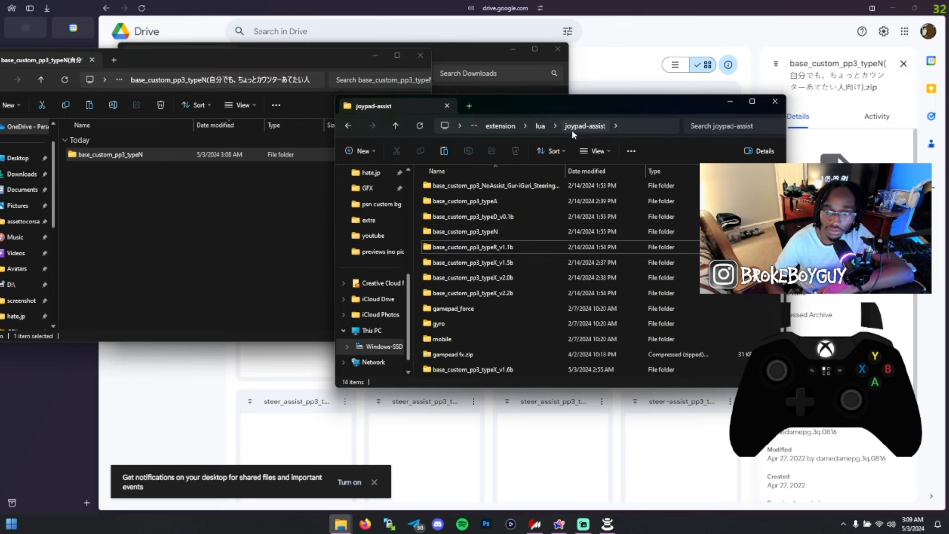
Move the typeN files into assettocorsa > extension > lua > joypad-assist, resolving the replace prompt
left_click(538, 126)
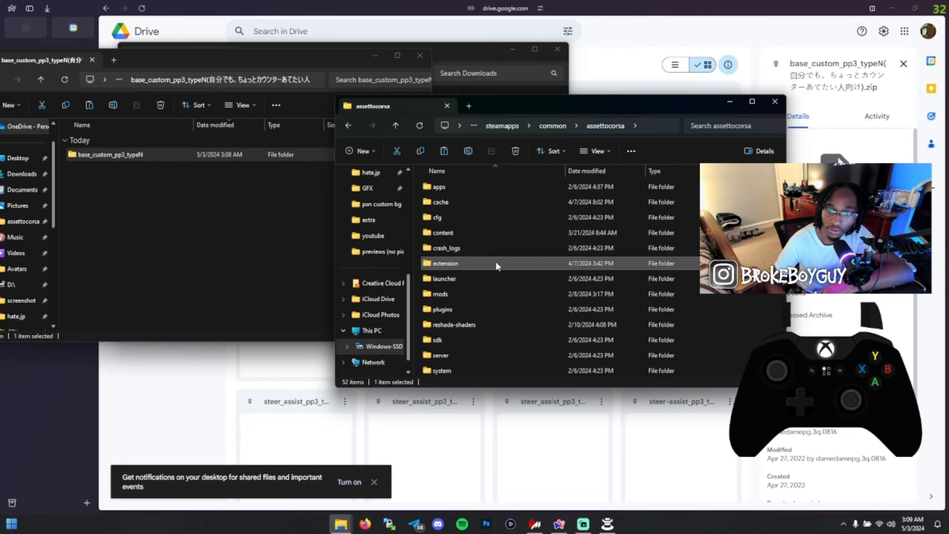
mouse_move(495, 266)
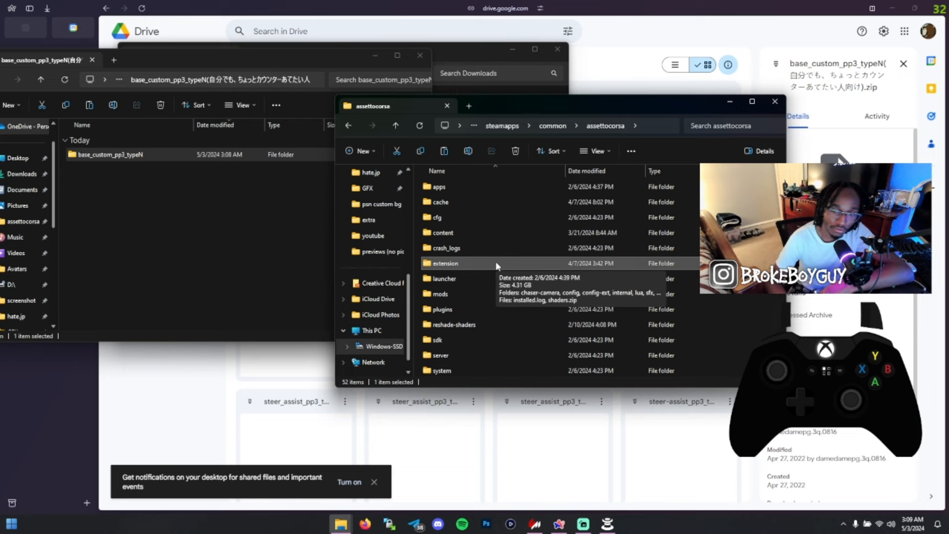
double_click(446, 263)
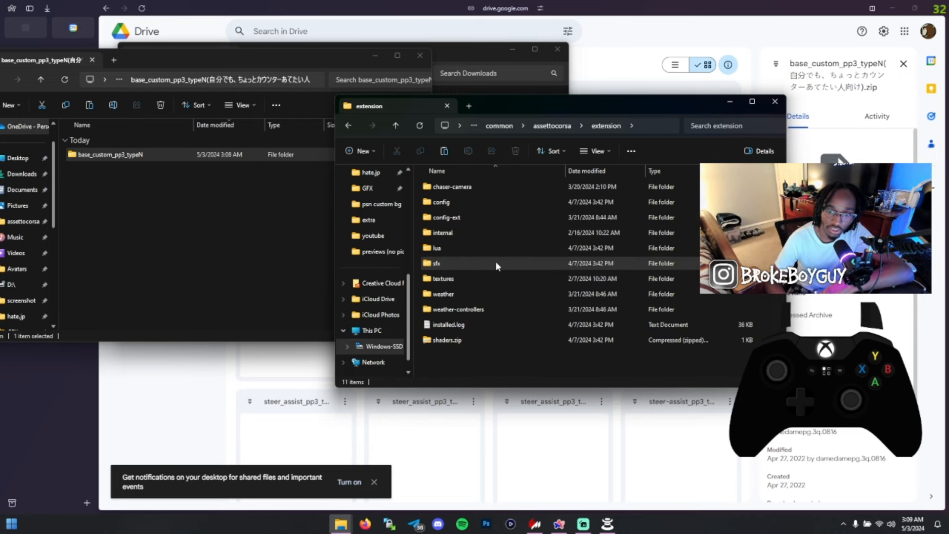
double_click(436, 247)
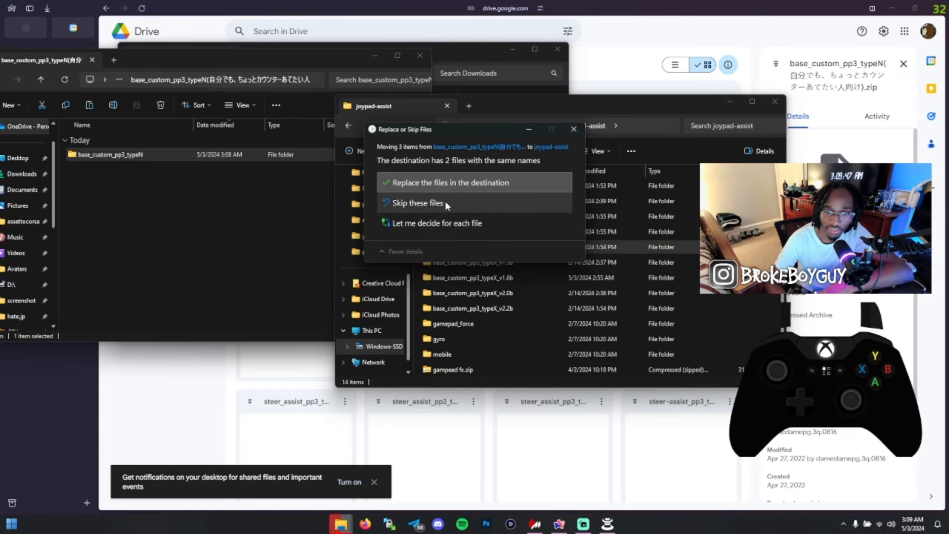
left_click(415, 202)
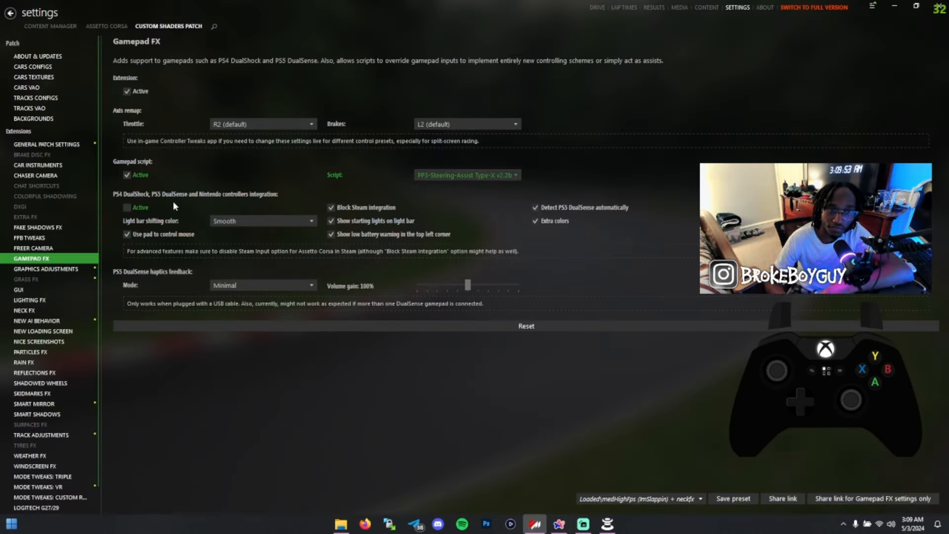
mouse_move(128, 91)
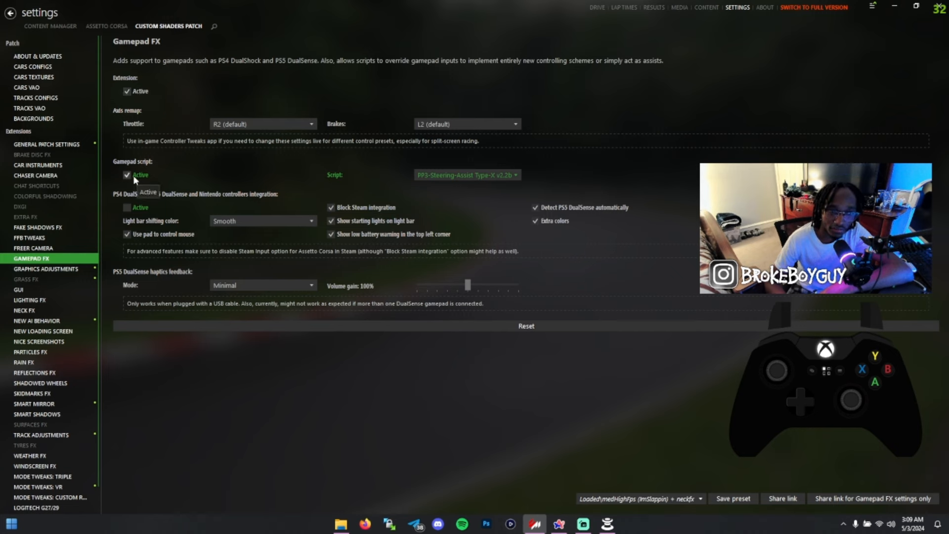
Enable Gamepad script Active and choose a PP3-Steering-Assist Type-X script
left_click(466, 174)
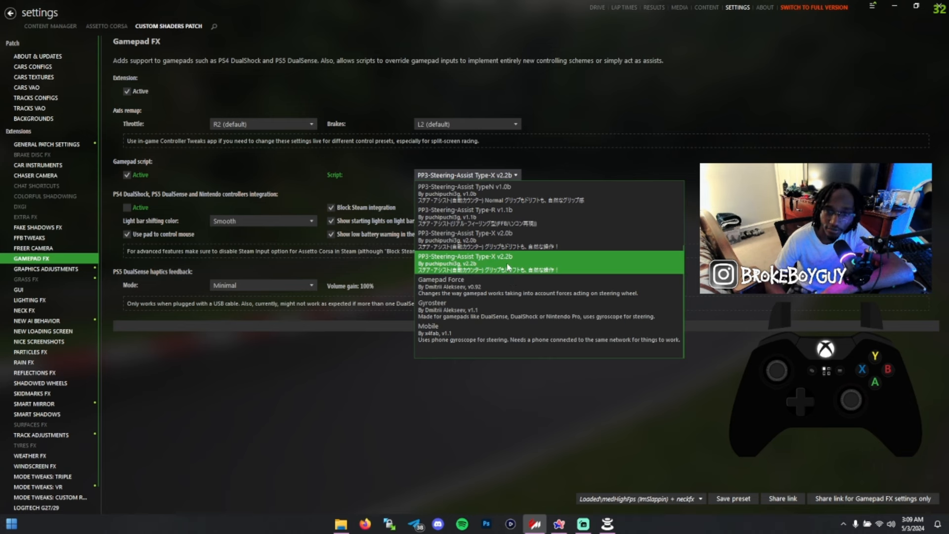
mouse_move(521, 239)
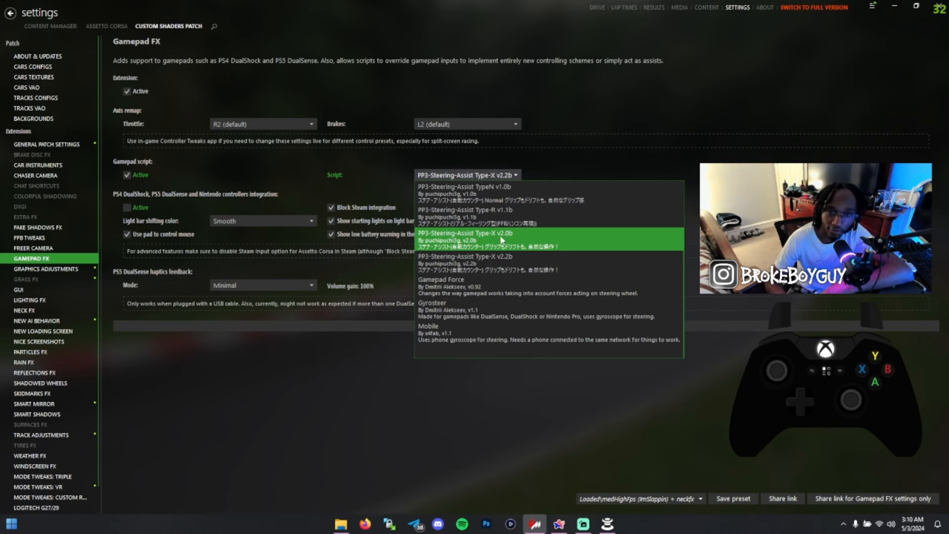
mouse_move(501, 240)
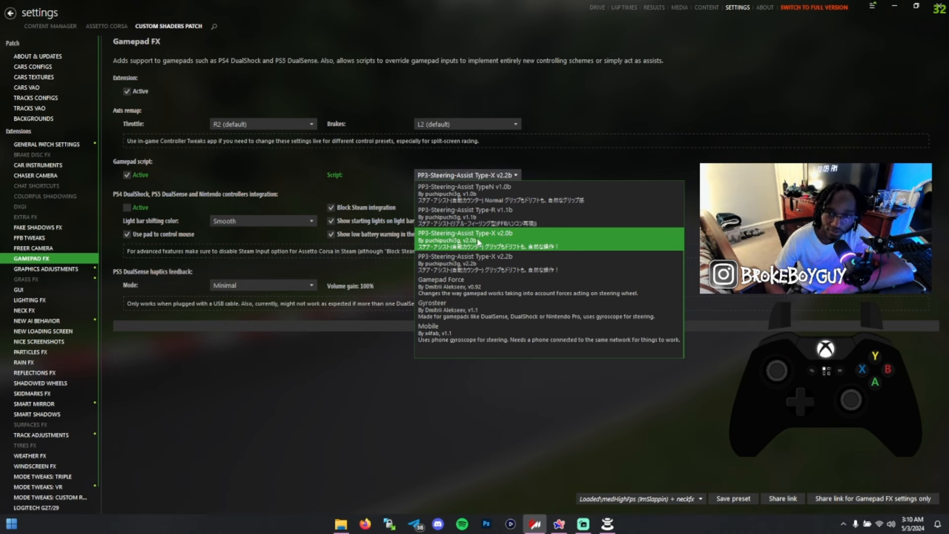
left_click(464, 240)
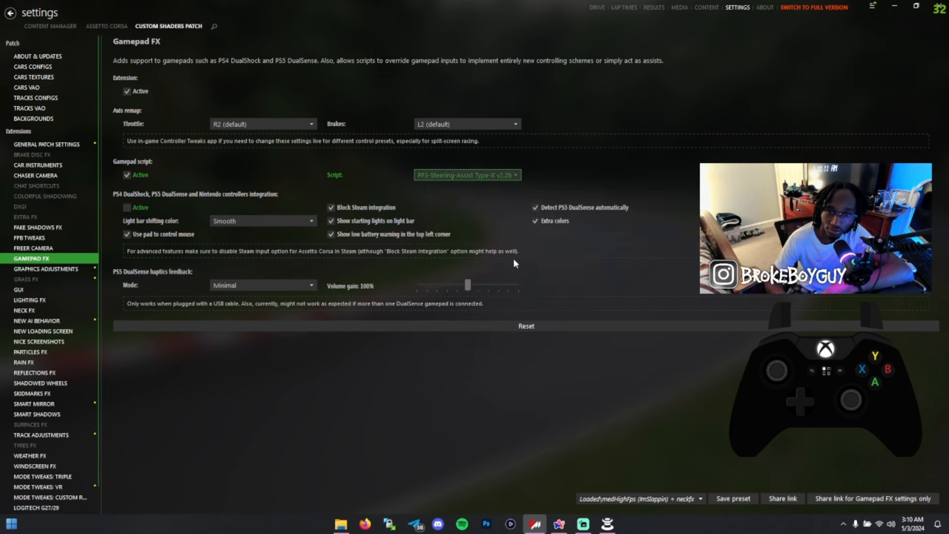
mouse_move(419, 200)
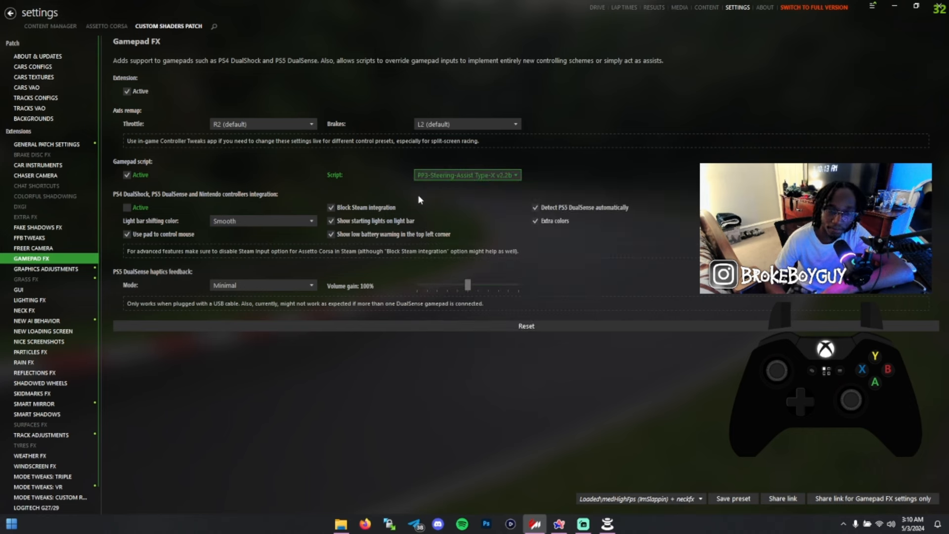
mouse_move(162, 109)
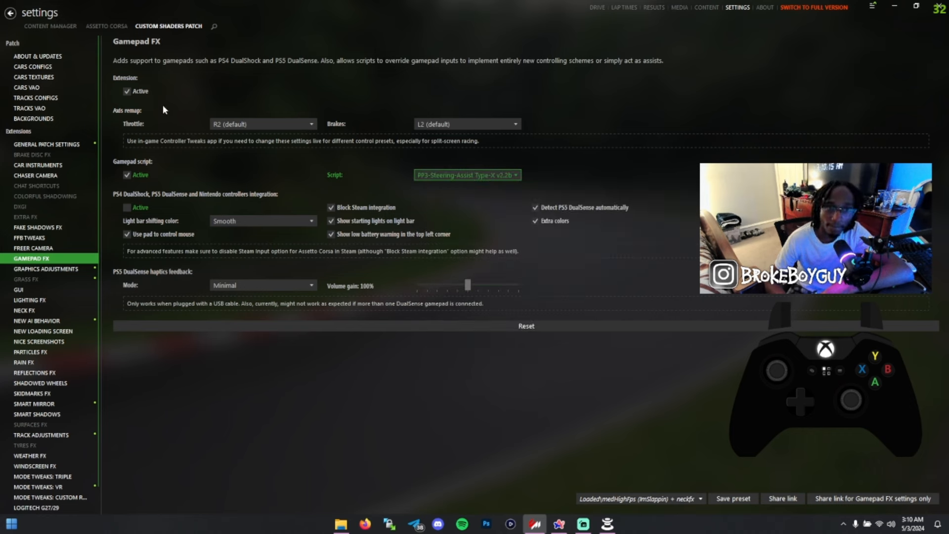
mouse_move(113, 35)
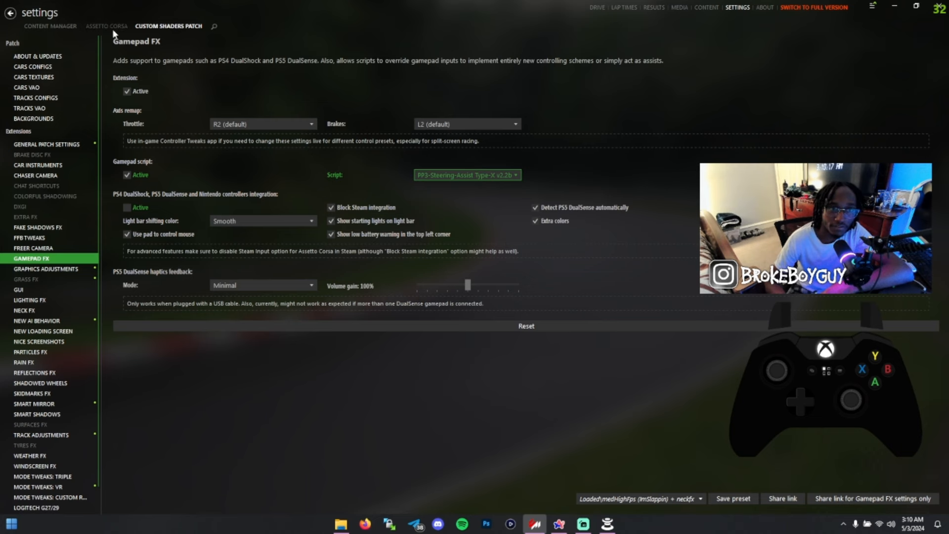
Show the Assetto Corsa Controls page with the gamepad steering sliders
left_click(107, 26)
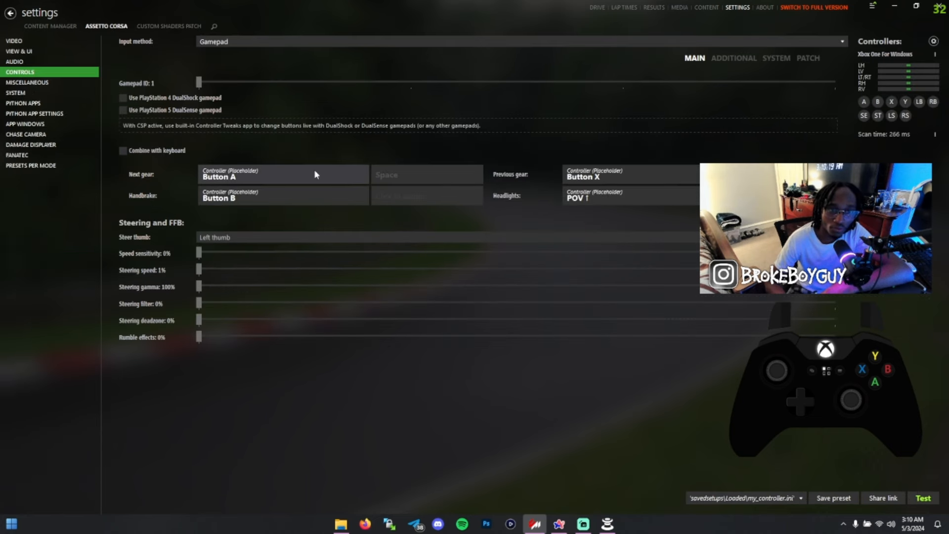
mouse_move(171, 275)
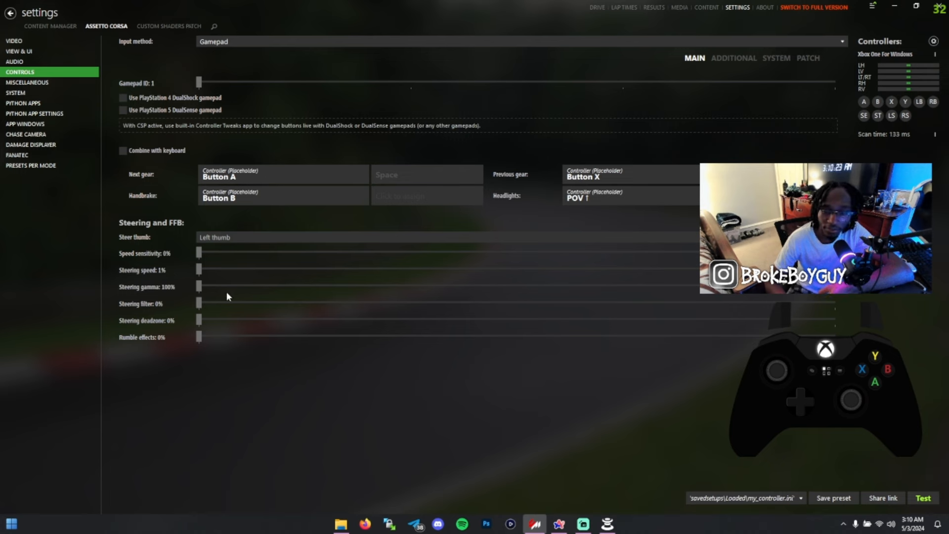
mouse_move(310, 297)
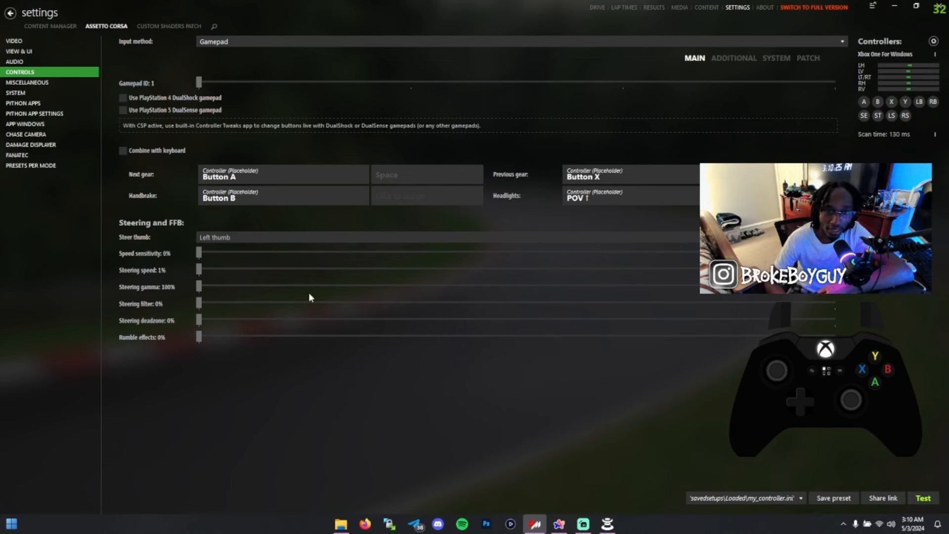
mouse_move(342, 273)
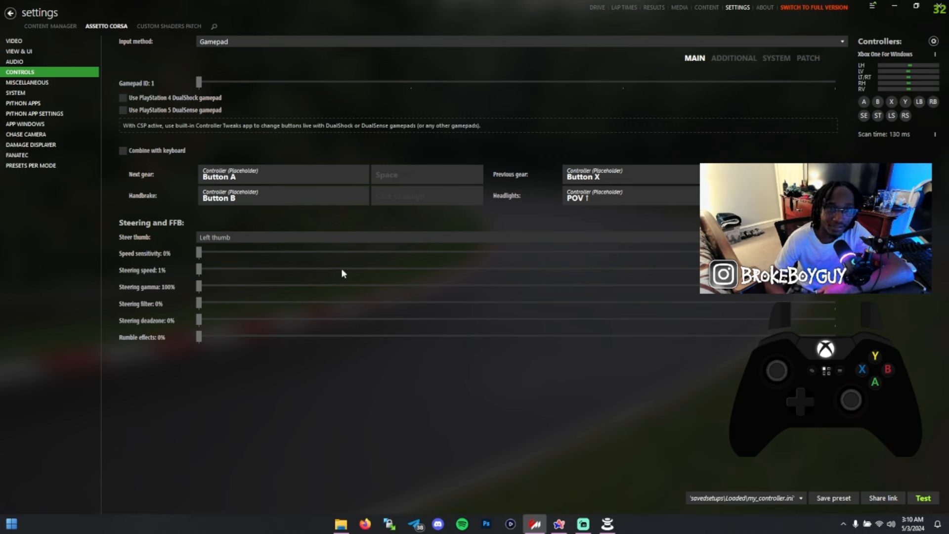